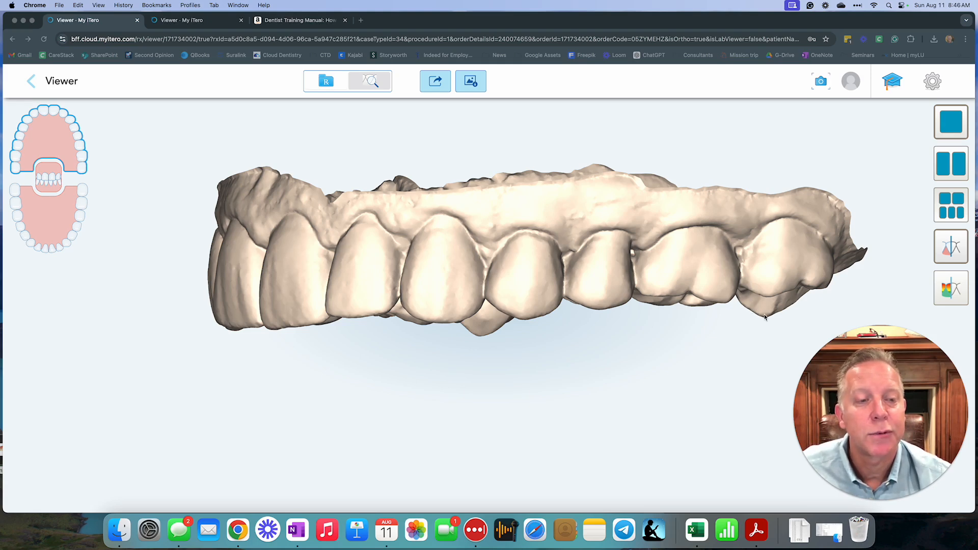
{"action": "mouse_move", "coordinate": [694, 315]}
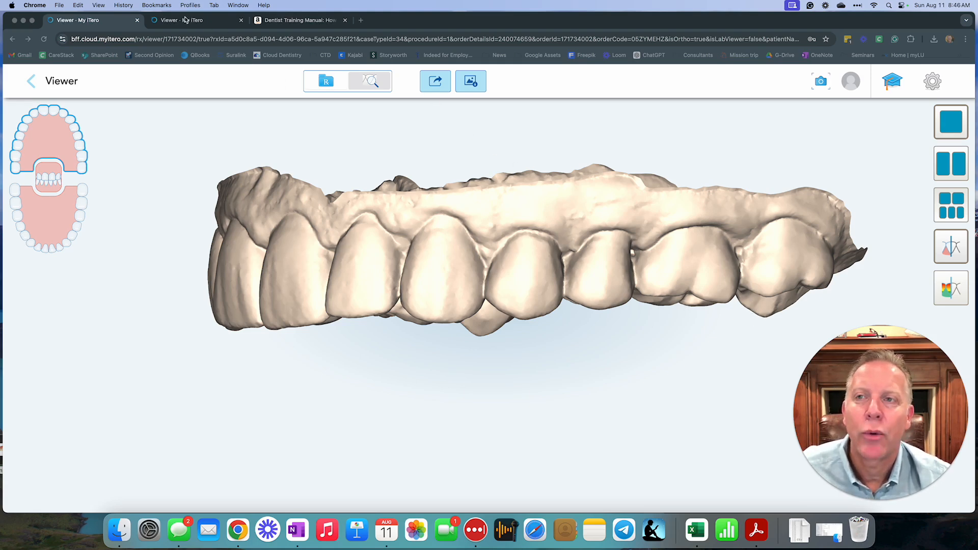
Show the second upper-arch scan and zoom in slightly from the front.
{"action": "left_click", "coordinate": [187, 21]}
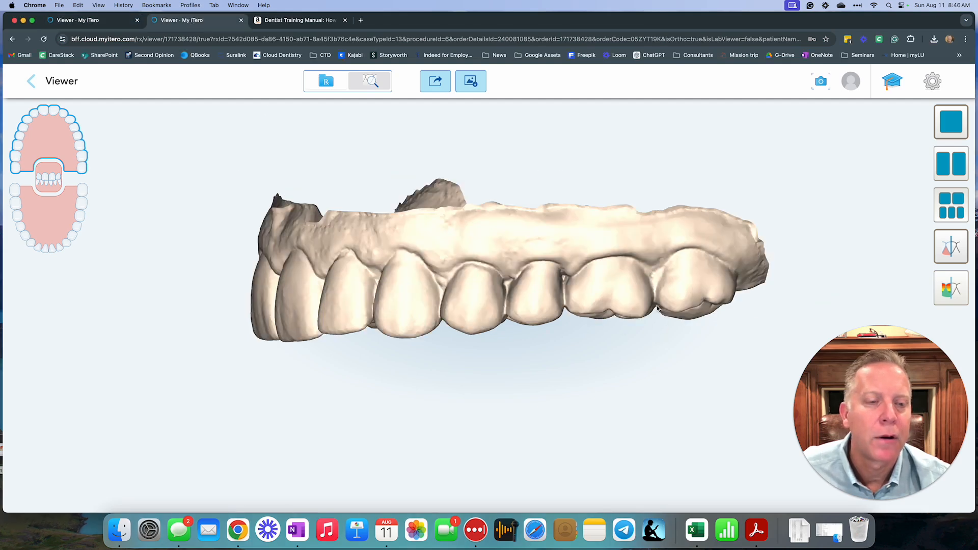
{"action": "left_click_drag", "start_coordinate": [655, 308], "coordinate": [736, 330]}
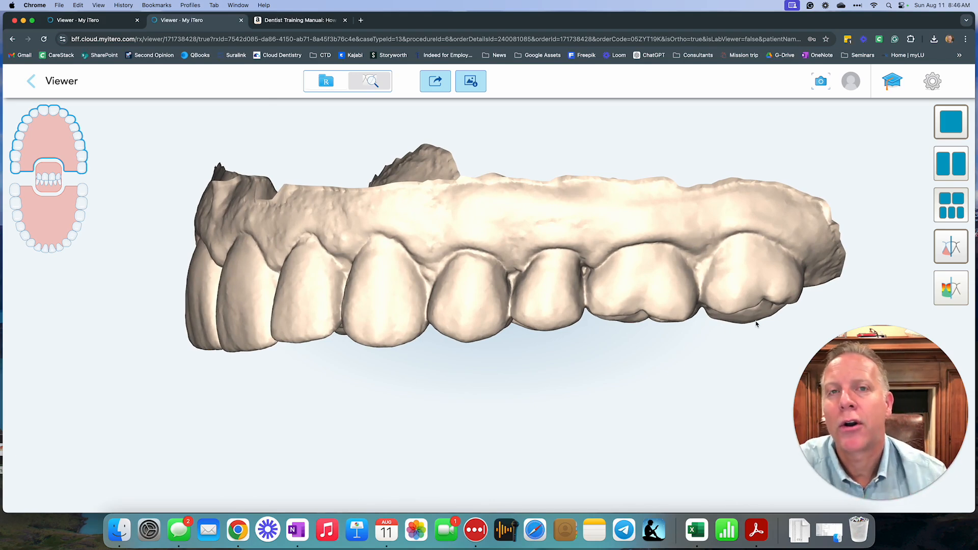
Return to the first scan, rotate to the occlusal view and zoom onto the last upper molar.
{"action": "left_click", "coordinate": [86, 20]}
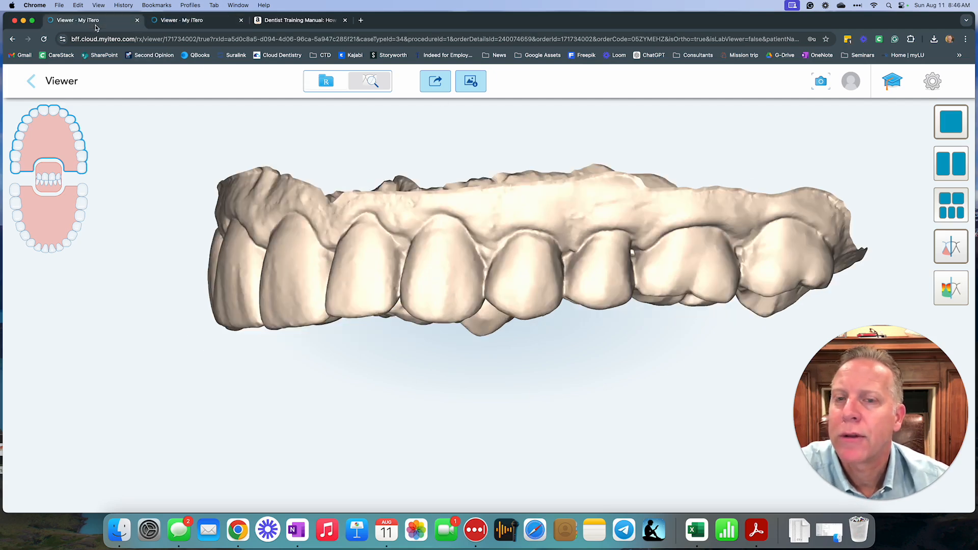
{"action": "left_click_drag", "start_coordinate": [536, 219], "coordinate": [456, 279]}
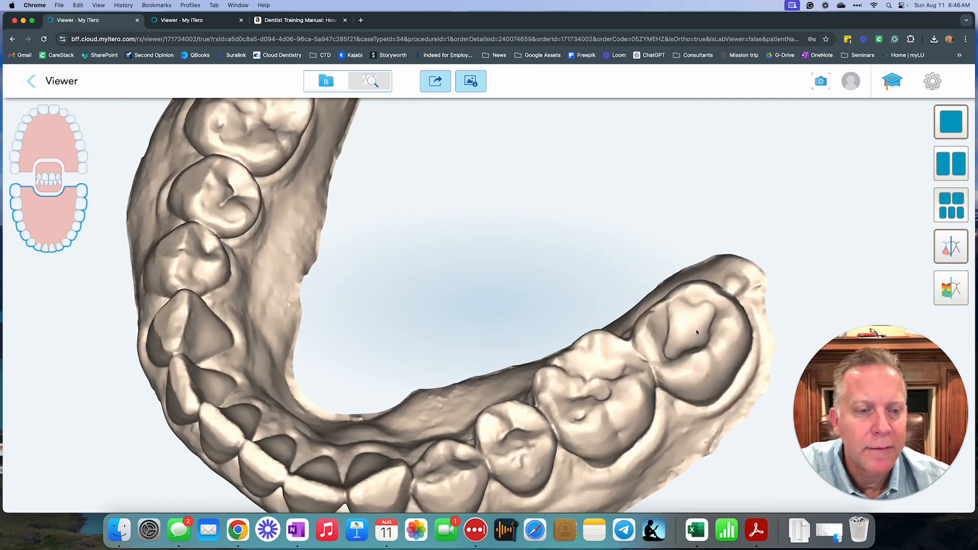
{"action": "left_click_drag", "start_coordinate": [697, 333], "coordinate": [588, 281]}
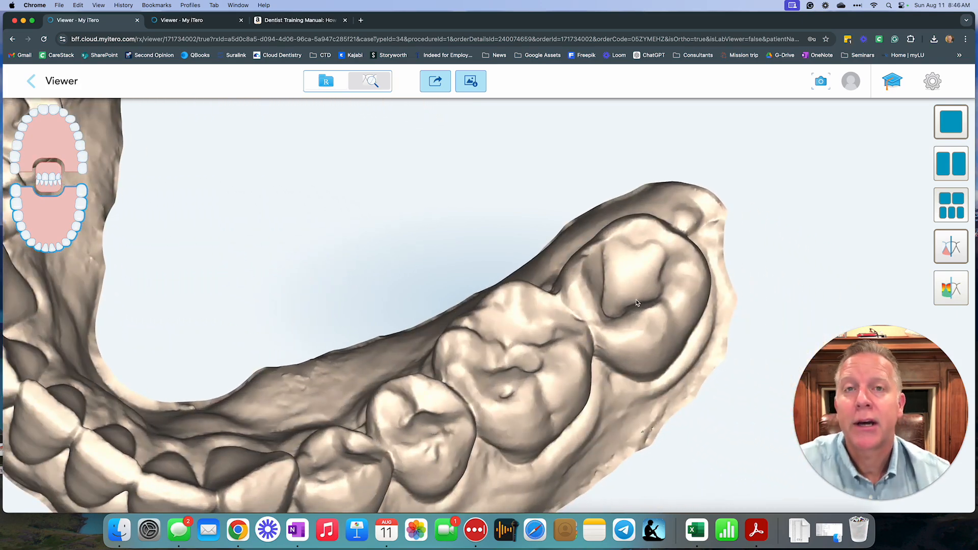
{"action": "mouse_move", "coordinate": [652, 306]}
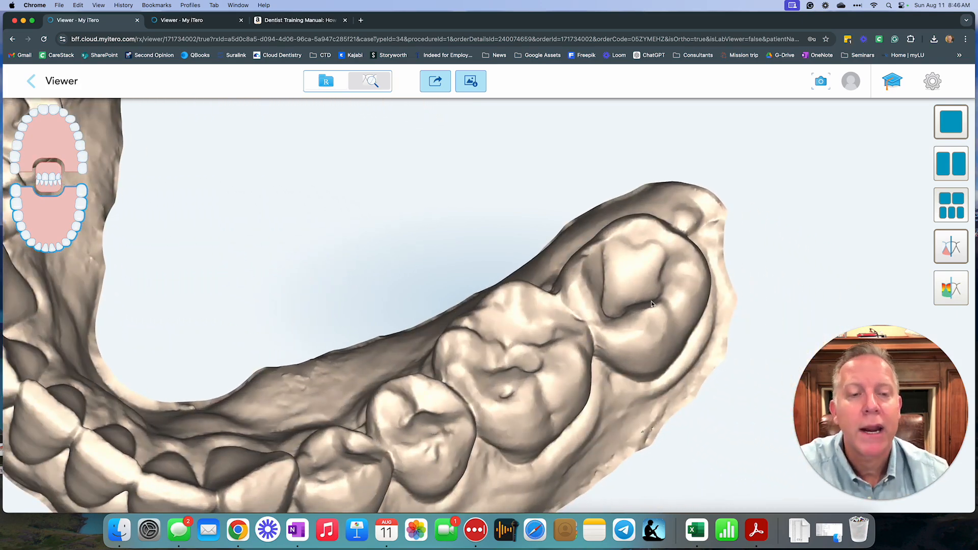
{"action": "left_click_drag", "start_coordinate": [652, 304], "coordinate": [621, 302]}
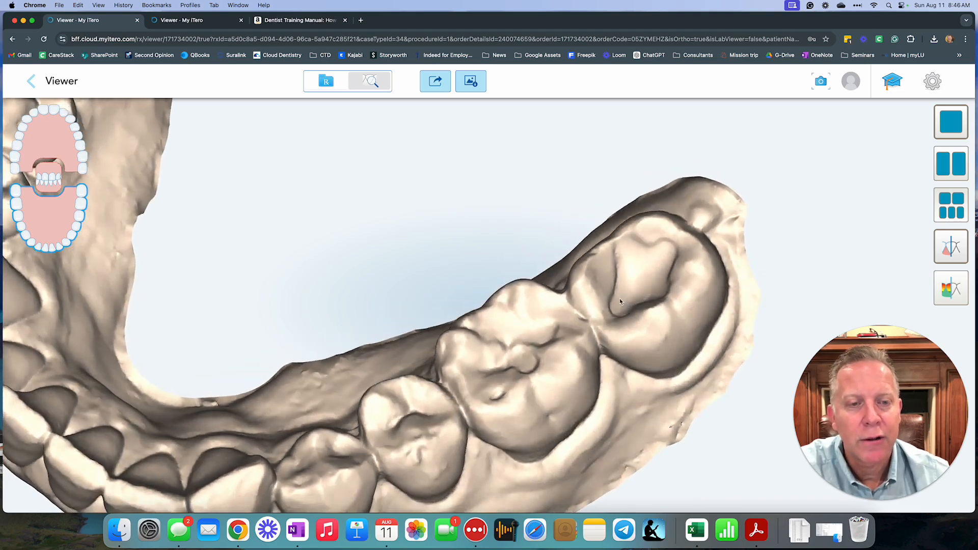
{"action": "left_click_drag", "start_coordinate": [620, 303], "coordinate": [674, 328]}
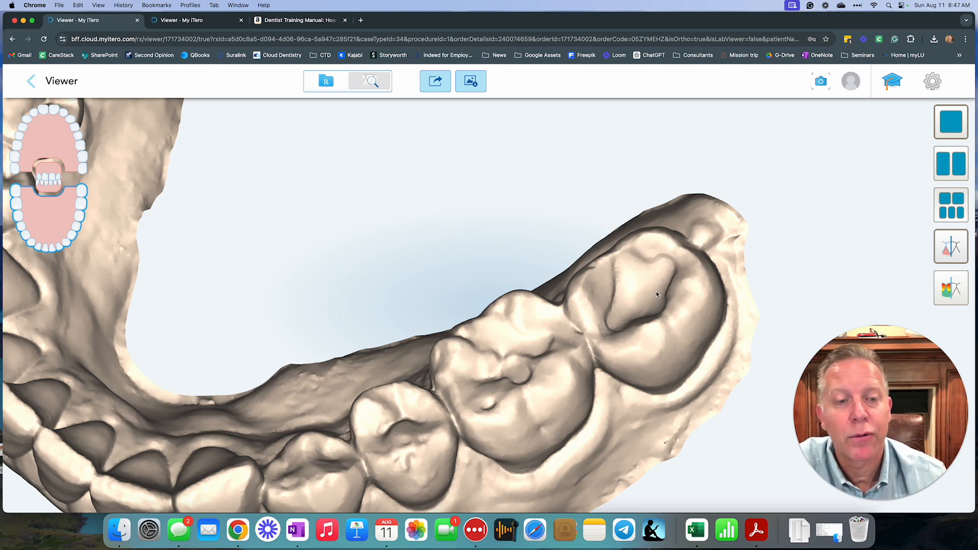
Tilt and zoom the first scan to view the last molar's cusps from the side.
{"action": "left_click_drag", "start_coordinate": [657, 294], "coordinate": [637, 287]}
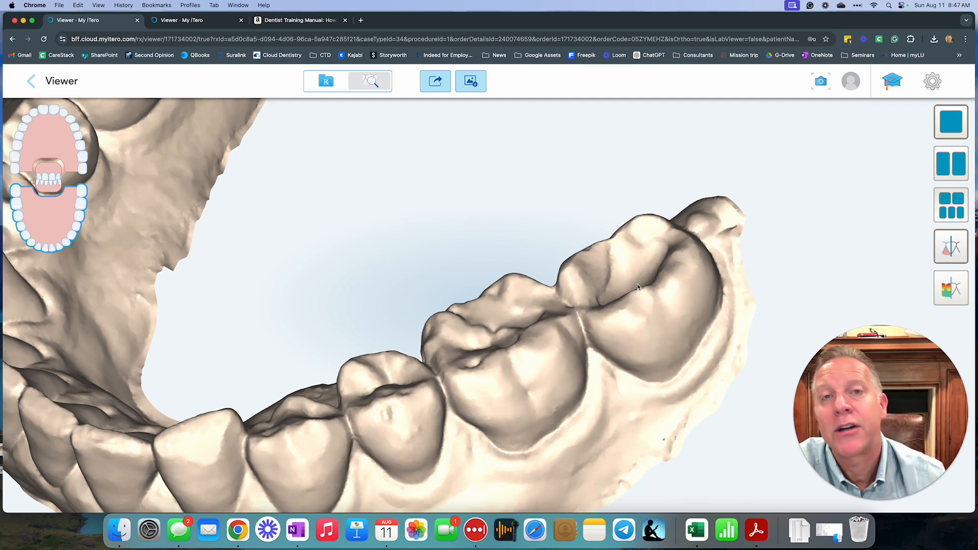
{"action": "mouse_move", "coordinate": [634, 282]}
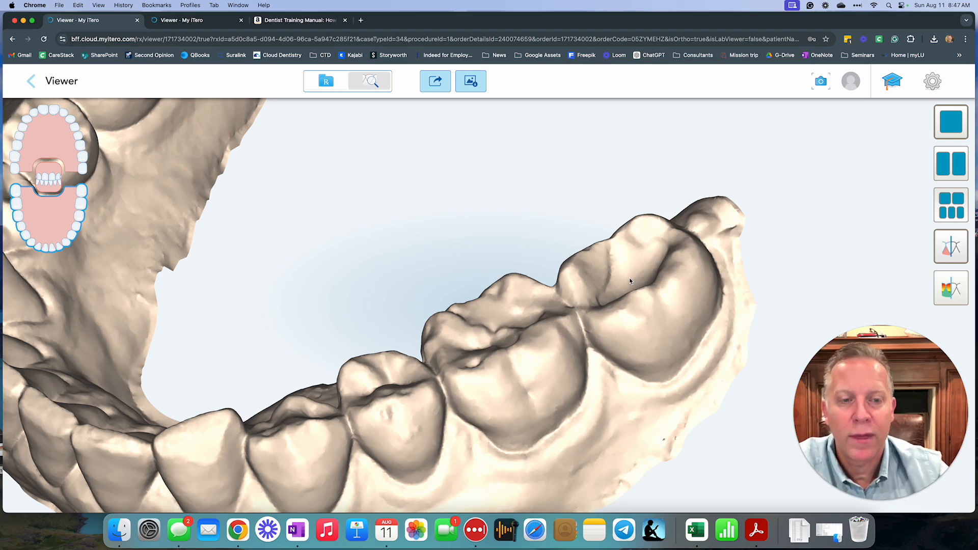
{"action": "mouse_move", "coordinate": [655, 308]}
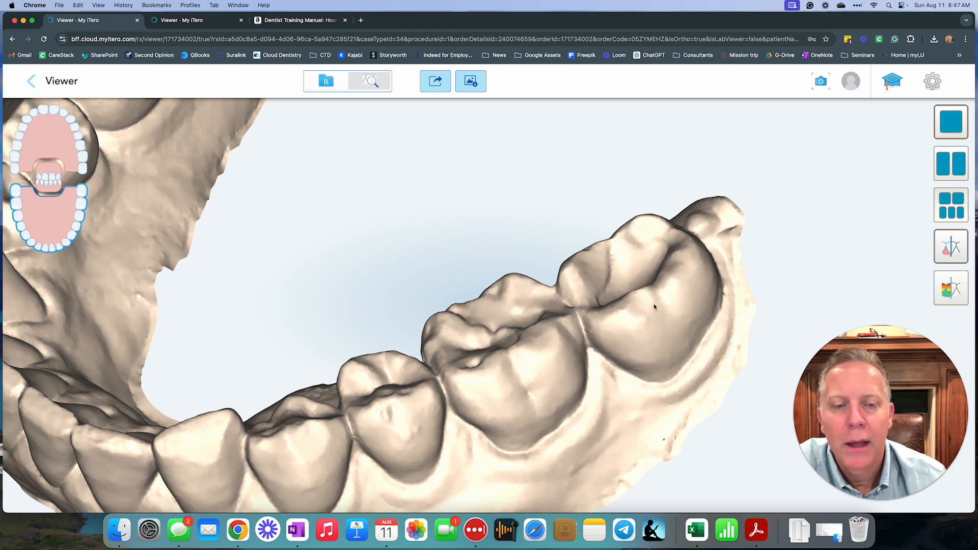
{"action": "left_click_drag", "start_coordinate": [654, 306], "coordinate": [656, 339]}
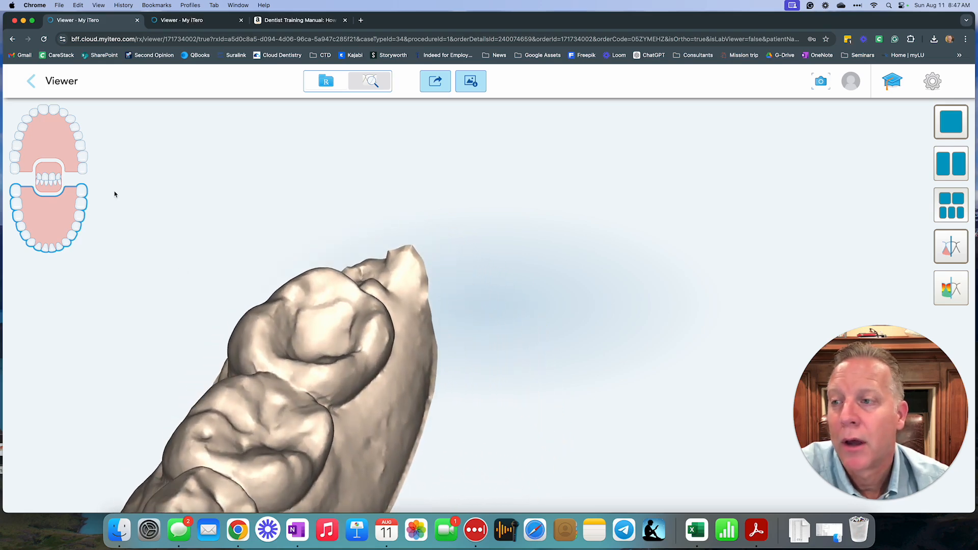
Show the second scan's bite and orbit toward the posterior molar contacts.
{"action": "left_click", "coordinate": [187, 20]}
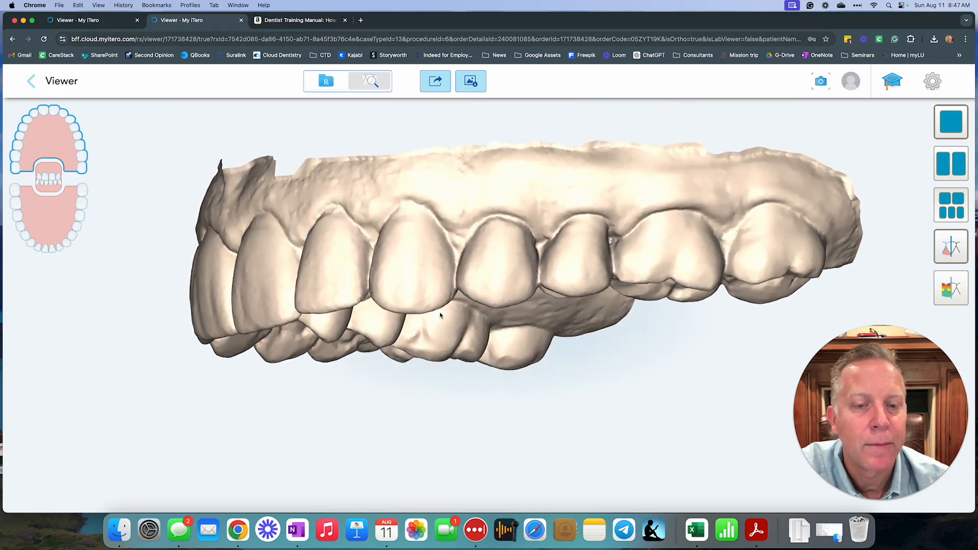
{"action": "left_click_drag", "start_coordinate": [440, 316], "coordinate": [652, 374]}
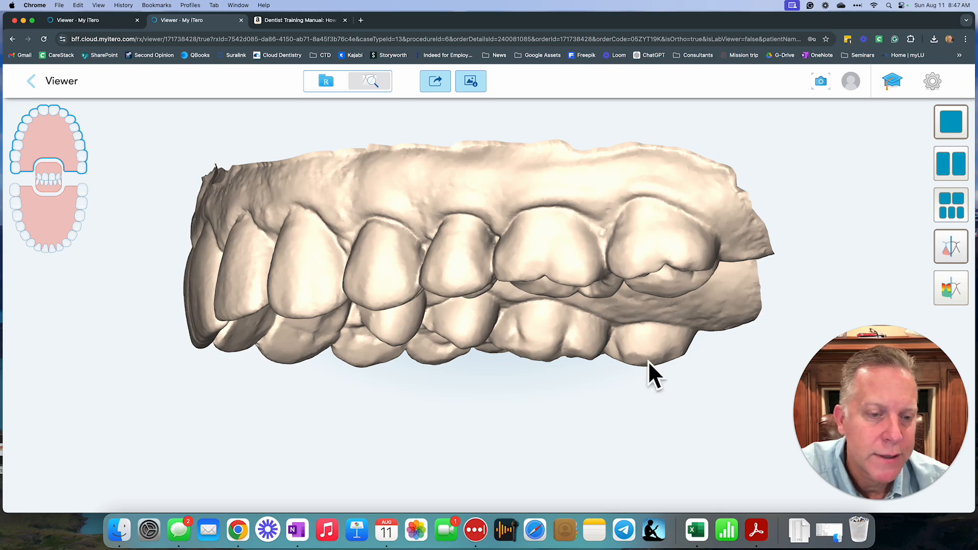
{"action": "left_click_drag", "start_coordinate": [655, 374], "coordinate": [655, 367]}
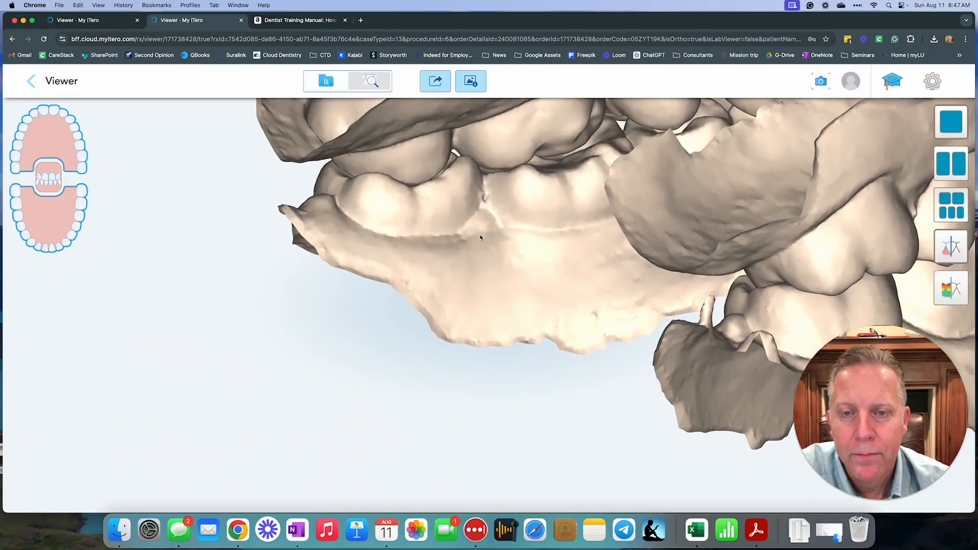
Zoom closer onto the contact area between upper and lower molars.
{"action": "left_click_drag", "start_coordinate": [480, 237], "coordinate": [403, 356]}
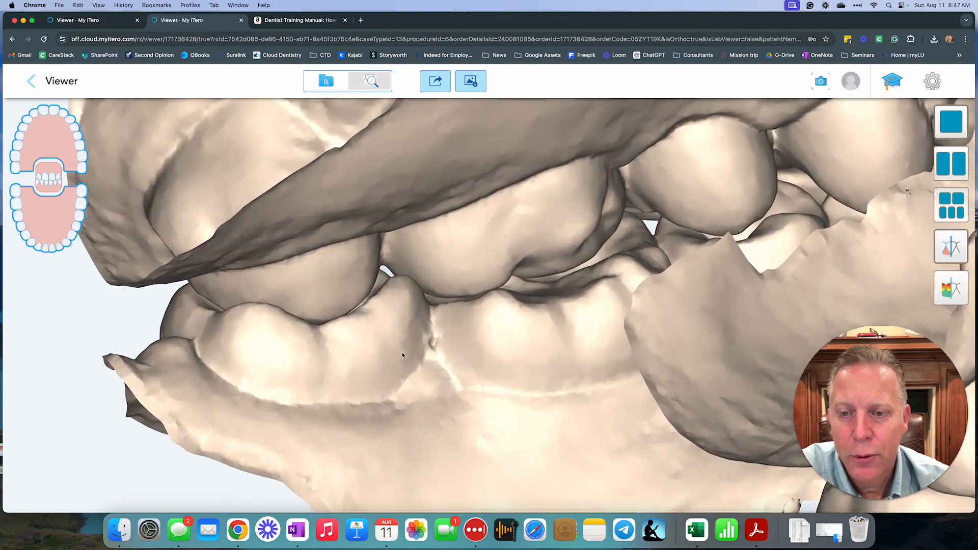
{"action": "left_click_drag", "start_coordinate": [403, 355], "coordinate": [332, 364]}
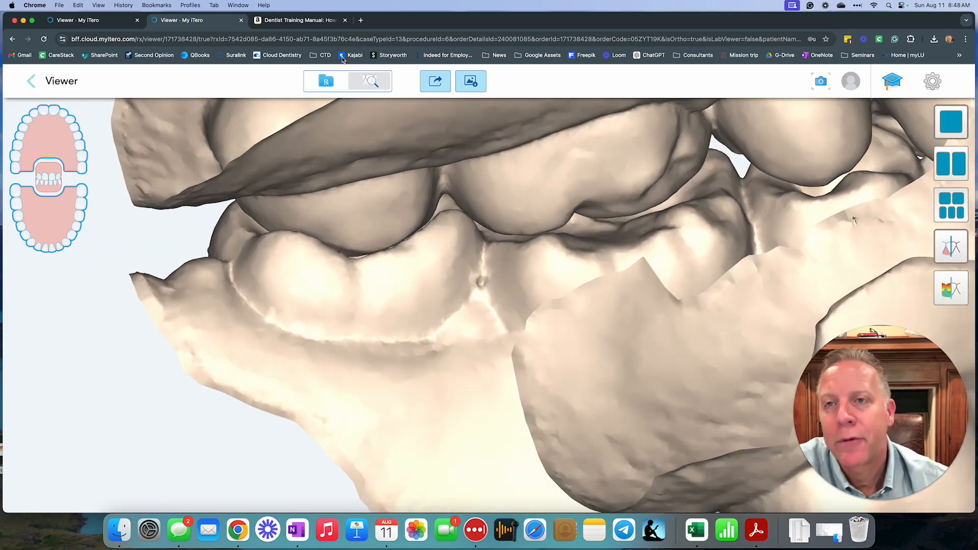
Switch to the Amazon tab for 'Dentist Training Manual'.
{"action": "left_click", "coordinate": [301, 20]}
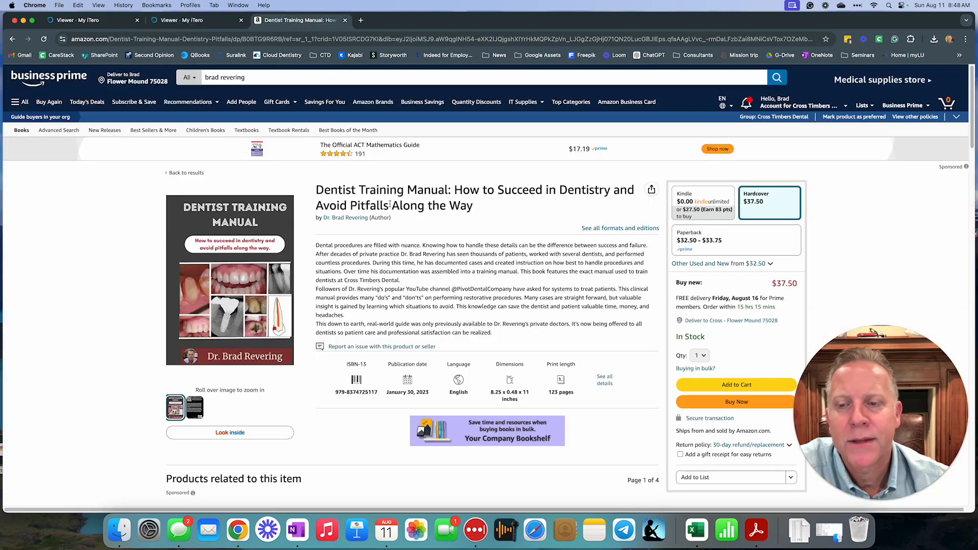
{"action": "mouse_move", "coordinate": [231, 247]}
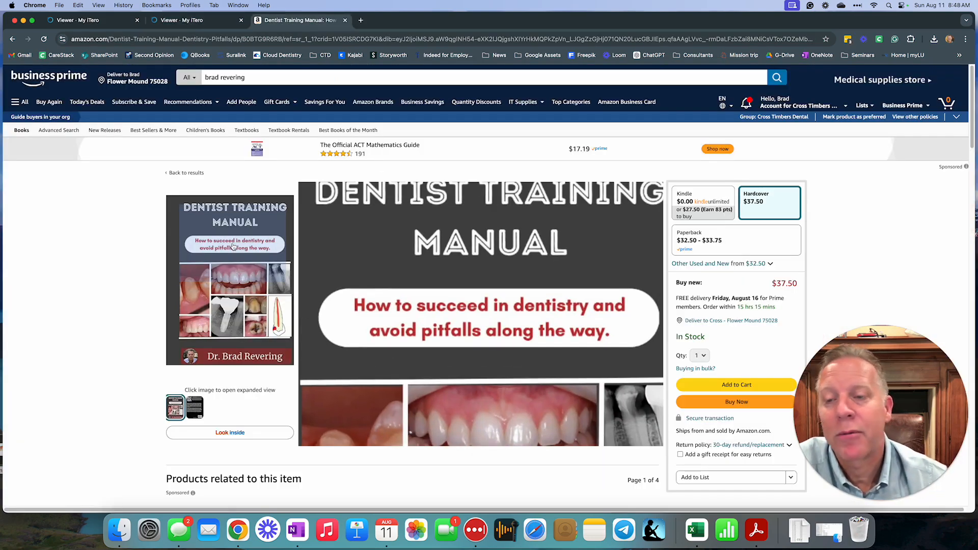